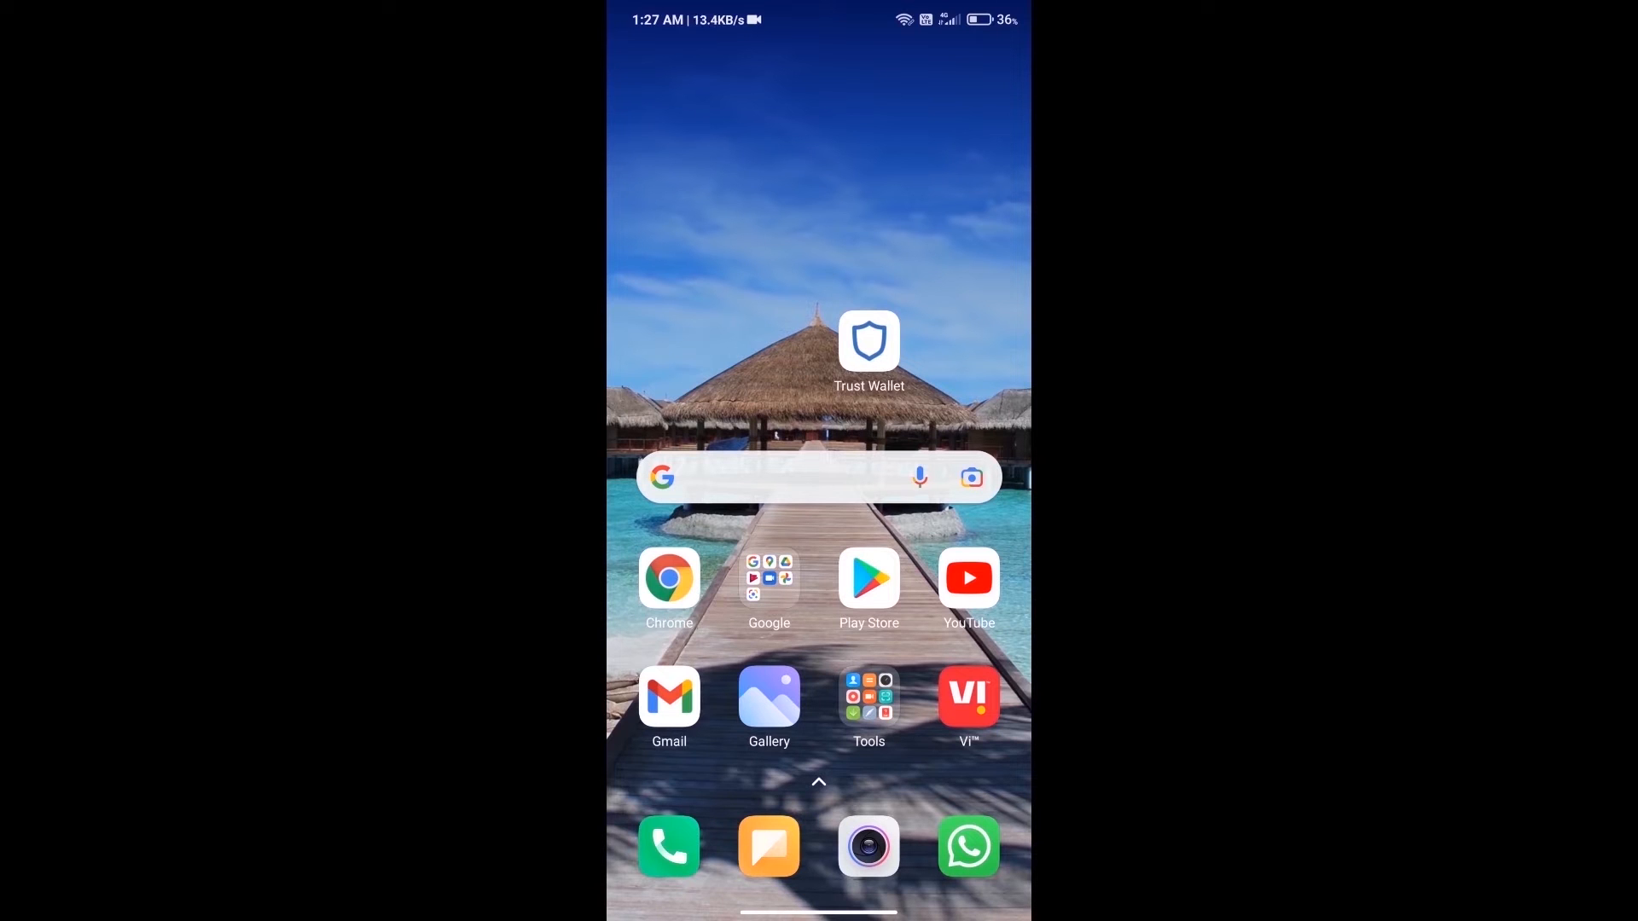
Step: Launch Trust Wallet, view the Buy Ethereum screen via an 'eth' search, then return to the token balances
click(869, 342)
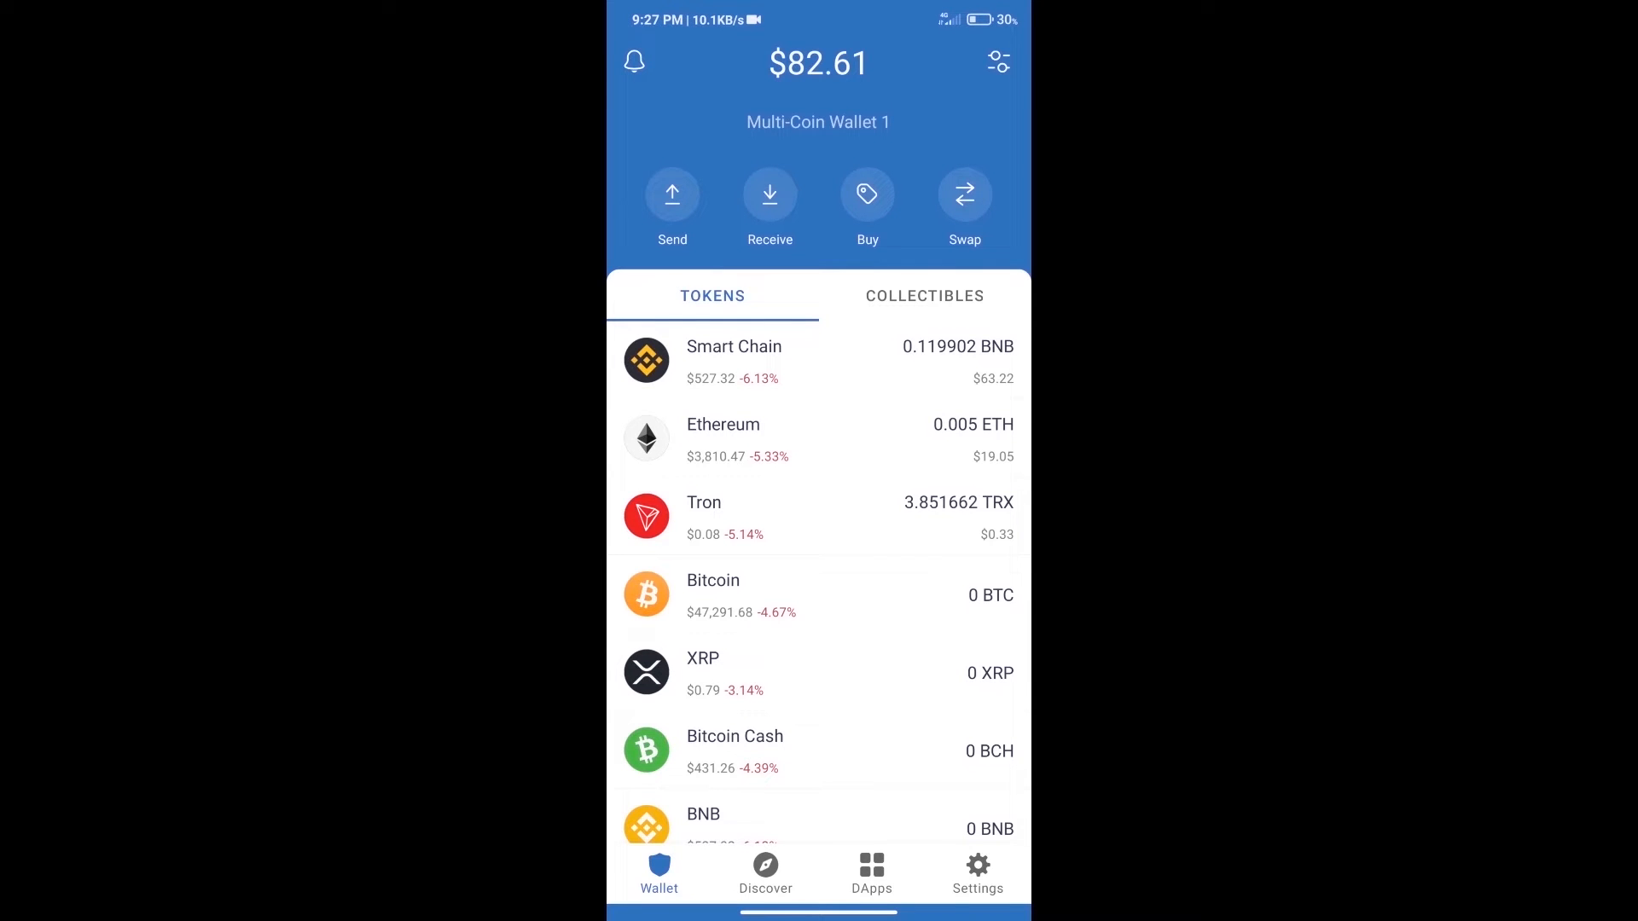
click(867, 195)
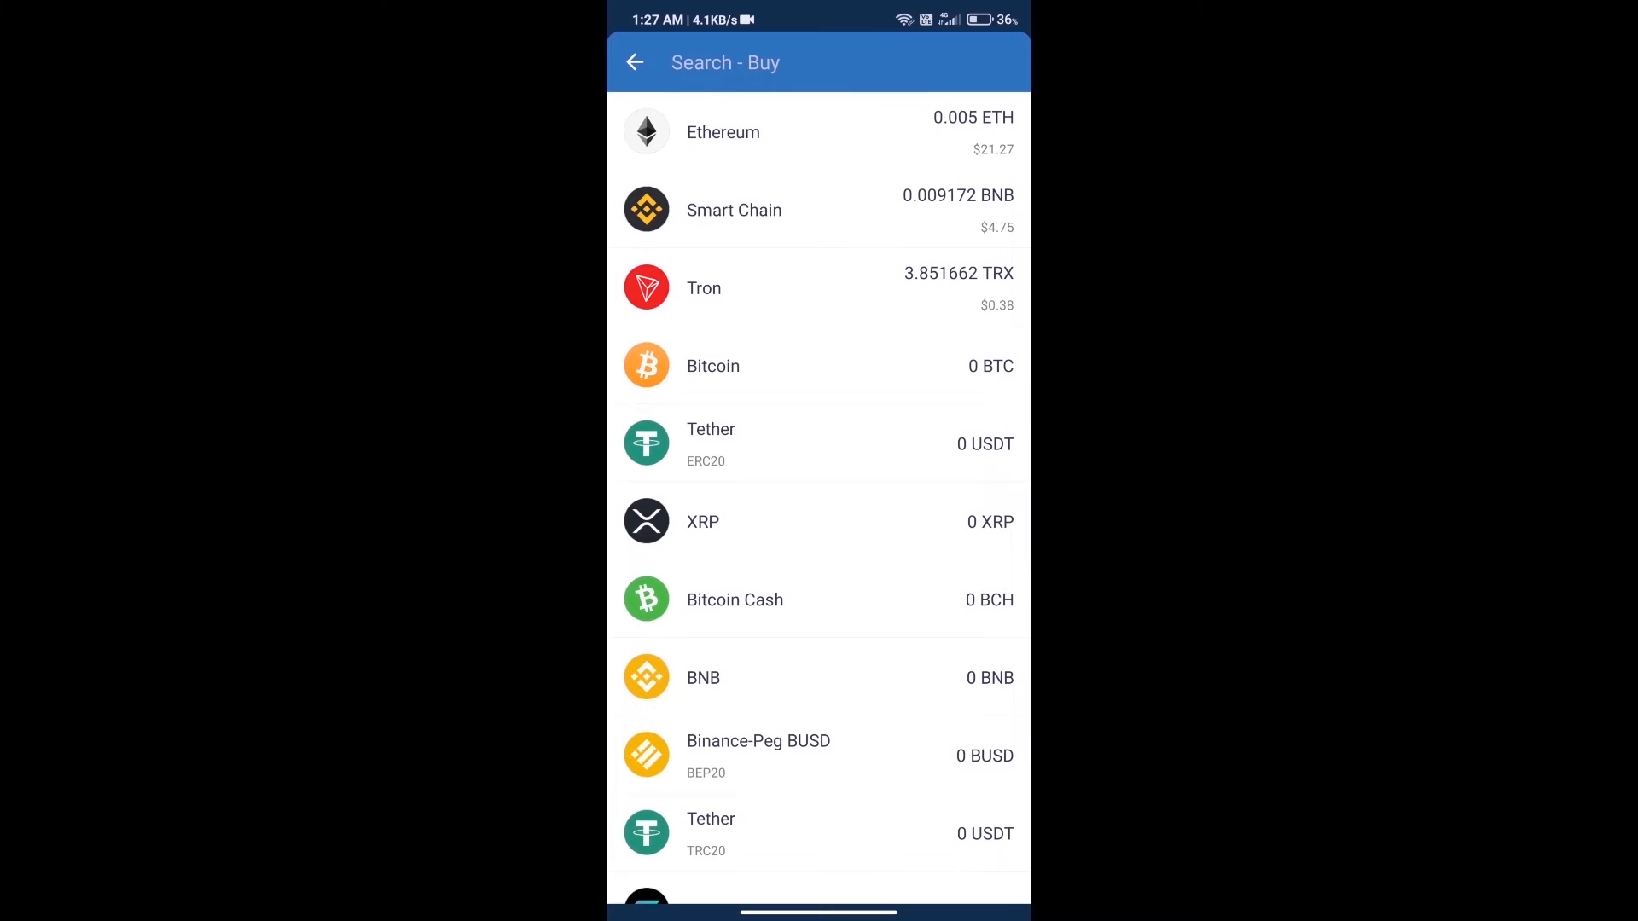
click(726, 62)
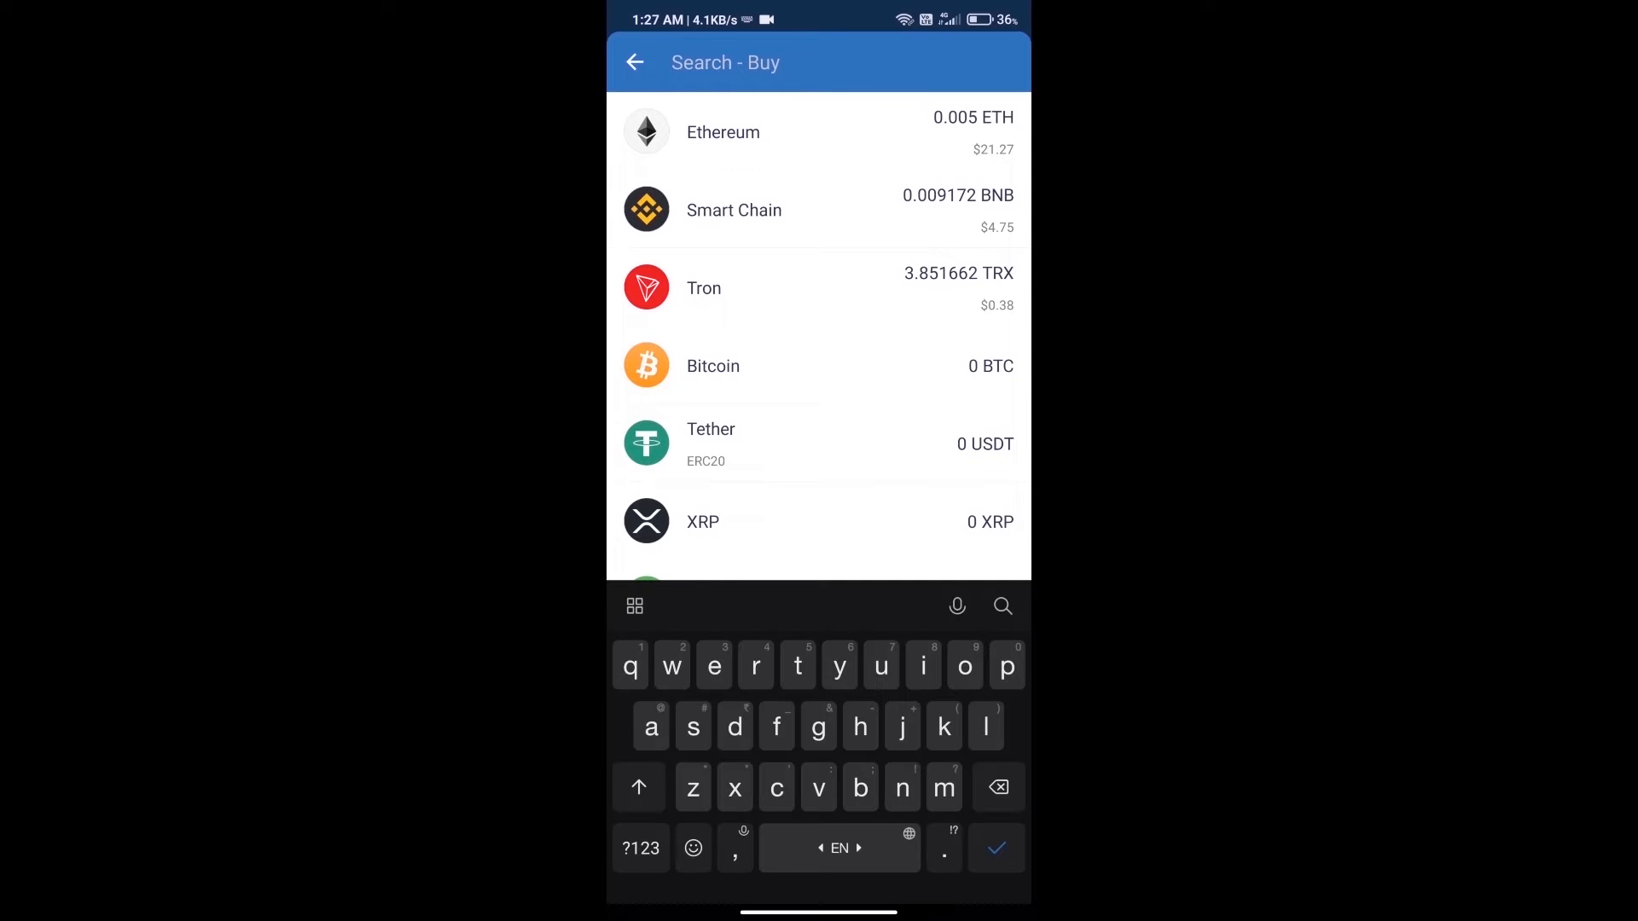
text(eth)
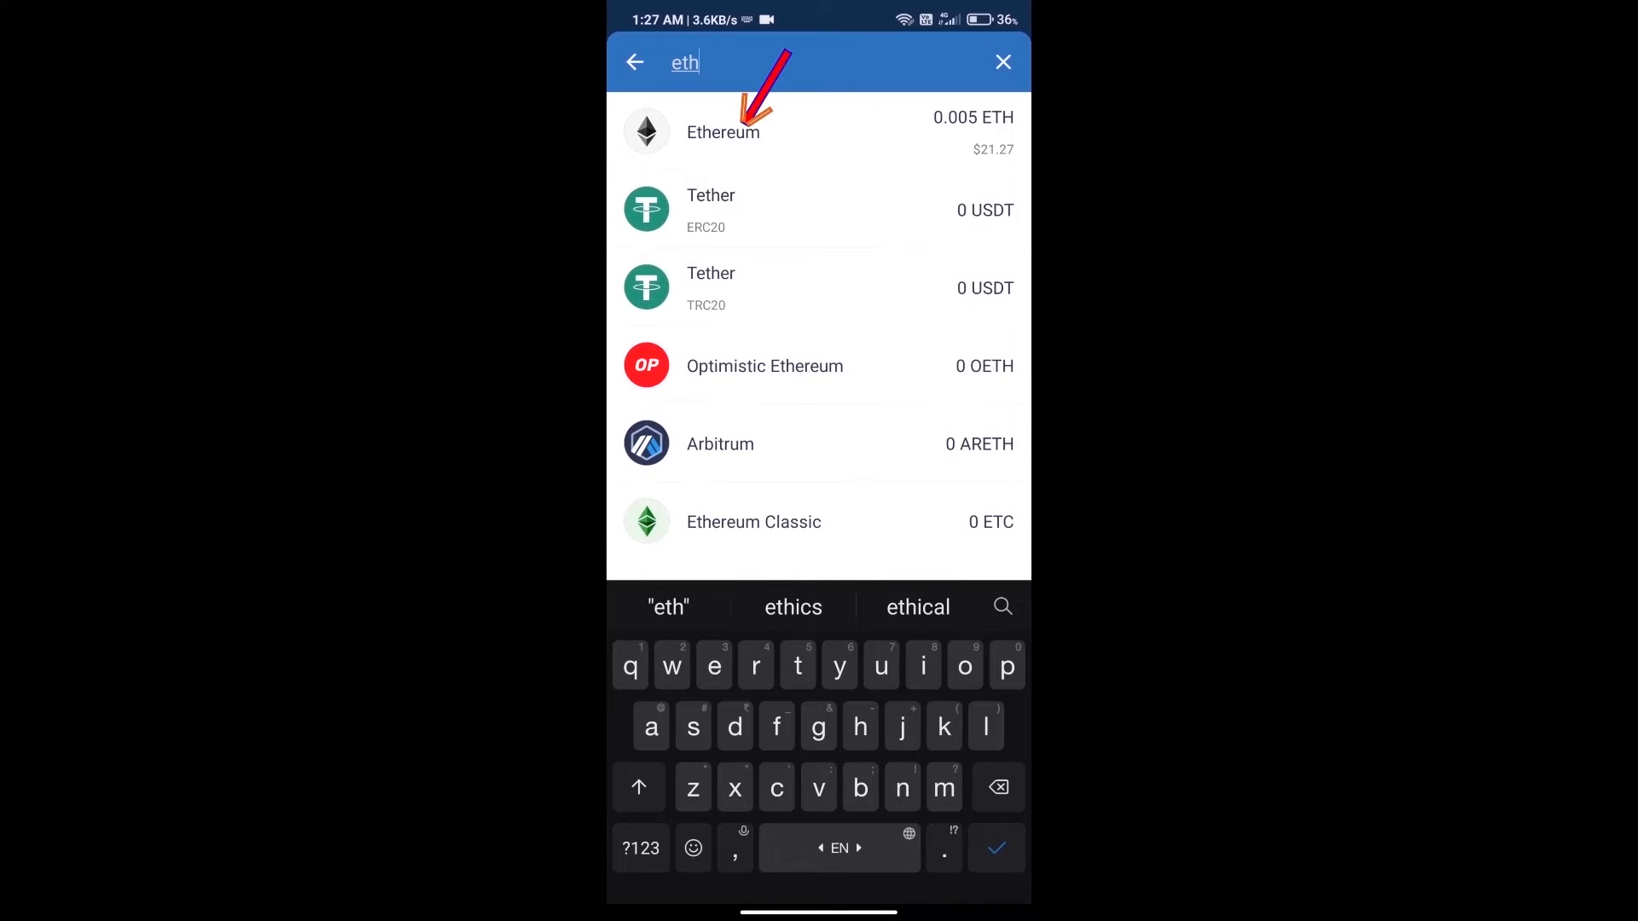
click(819, 132)
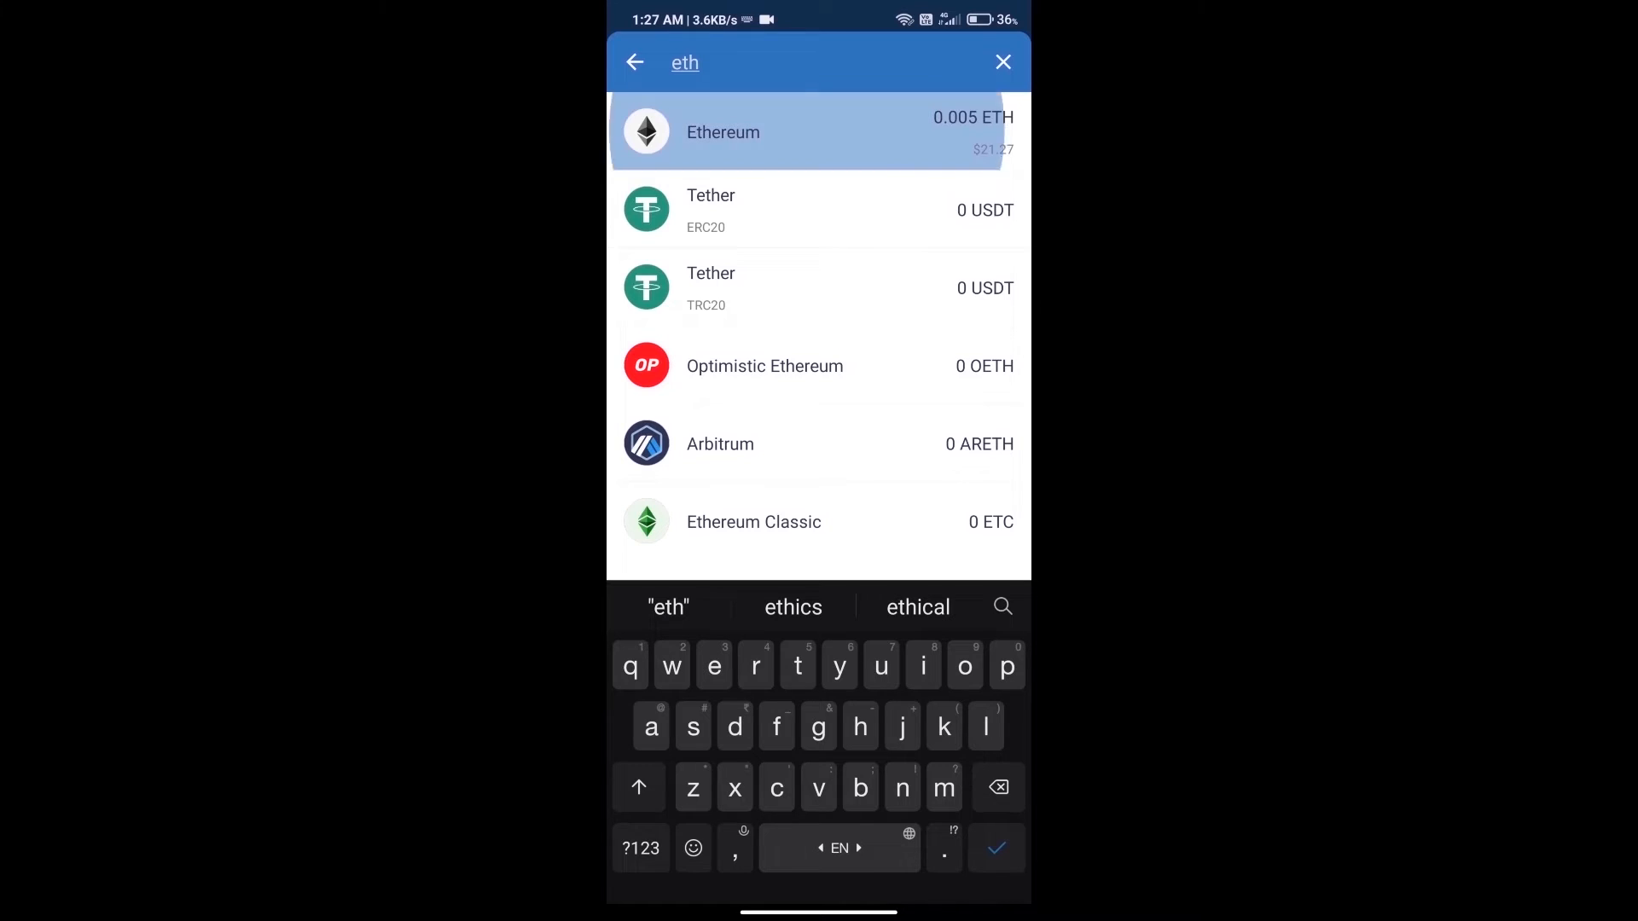
click(818, 131)
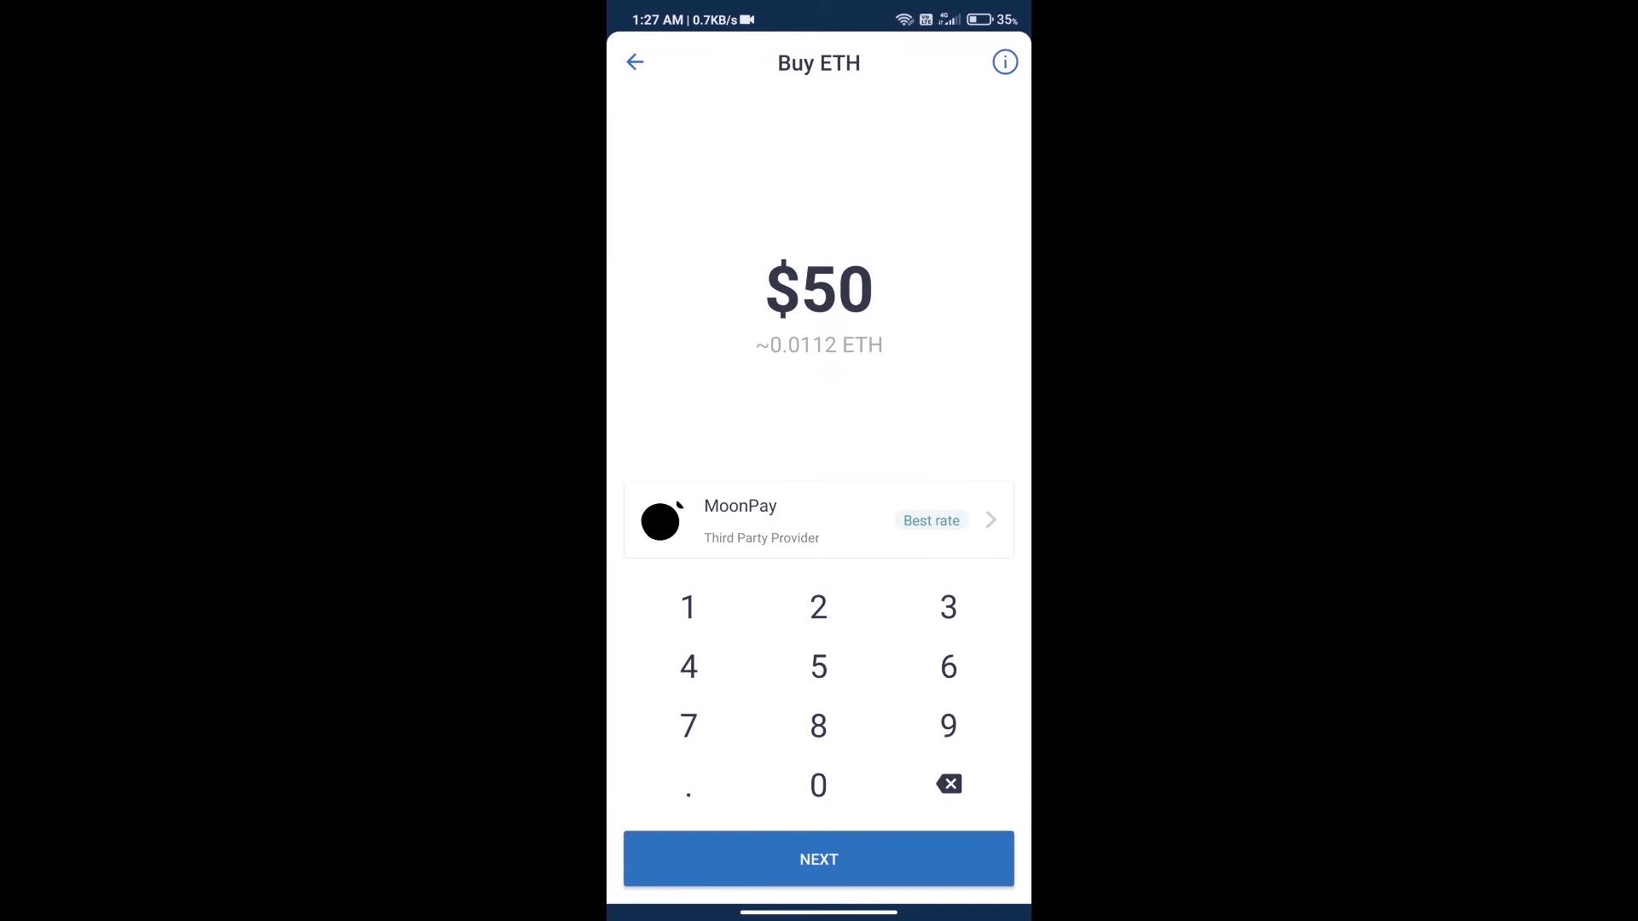
click(634, 63)
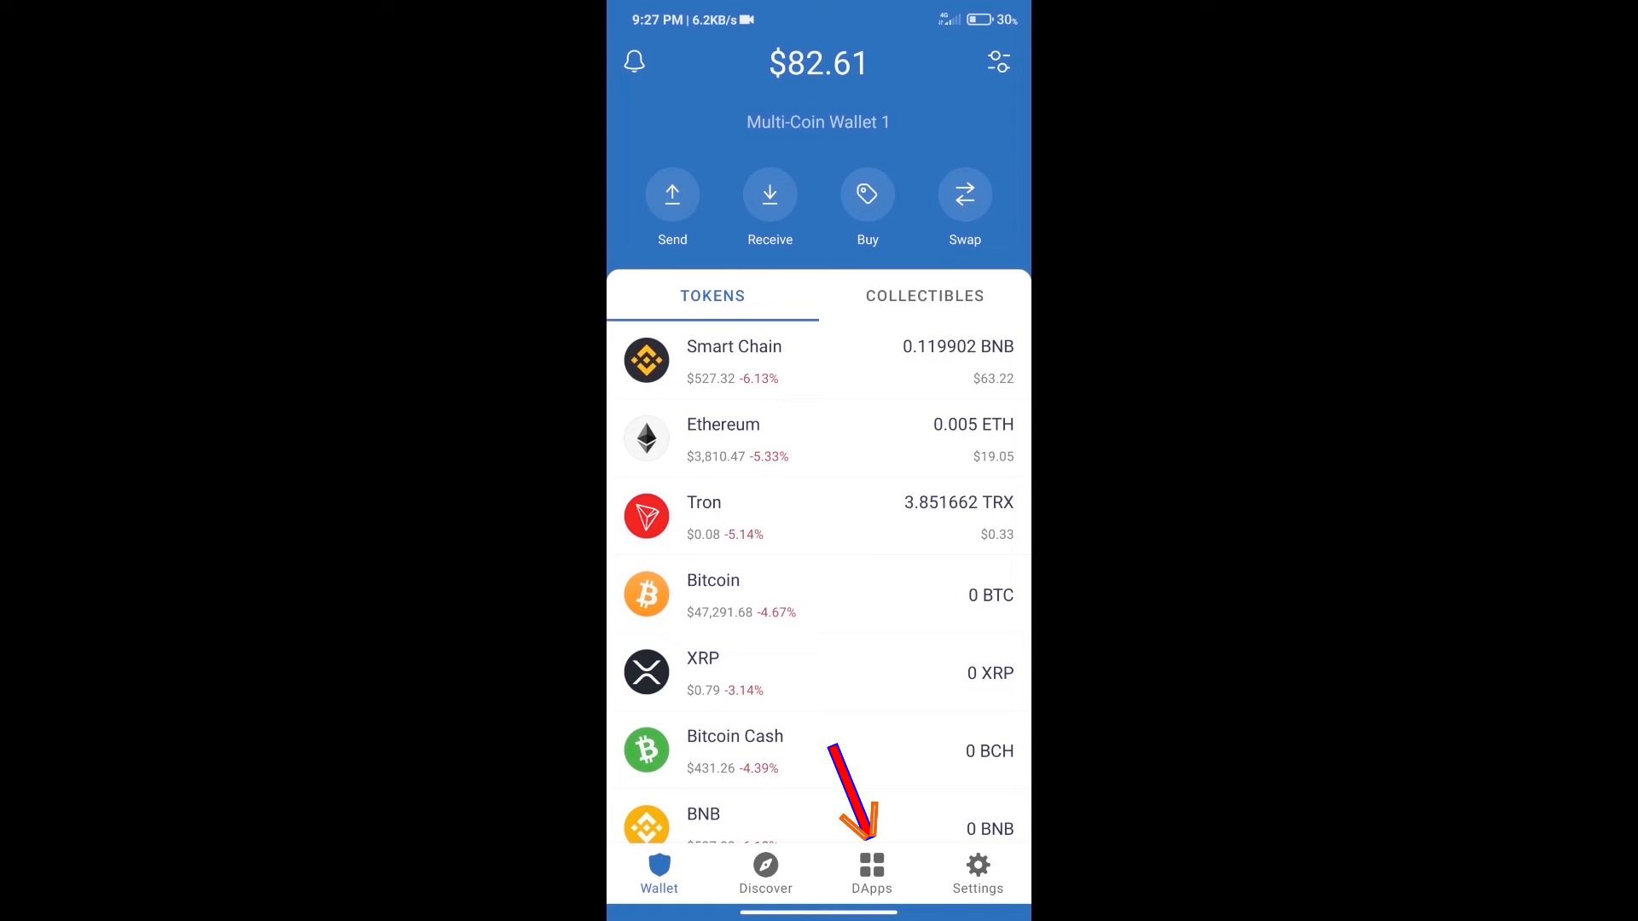
Step: Open Uniswap Exchange from the Popular DApps list, landing on its ETH swap page
click(870, 872)
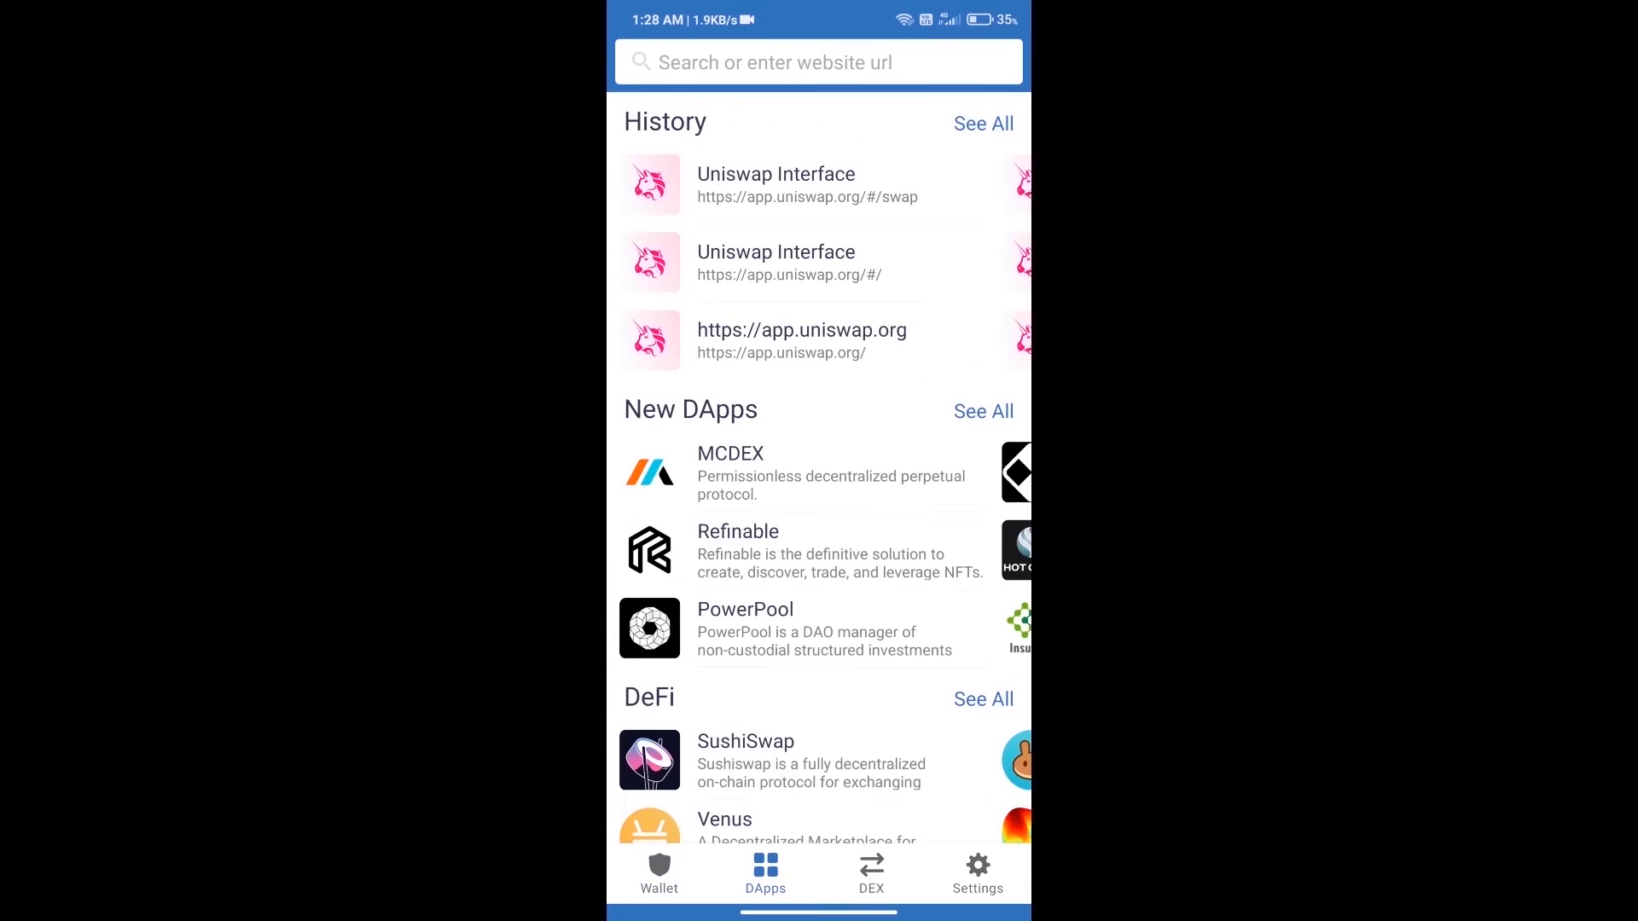
scroll(down, 3)
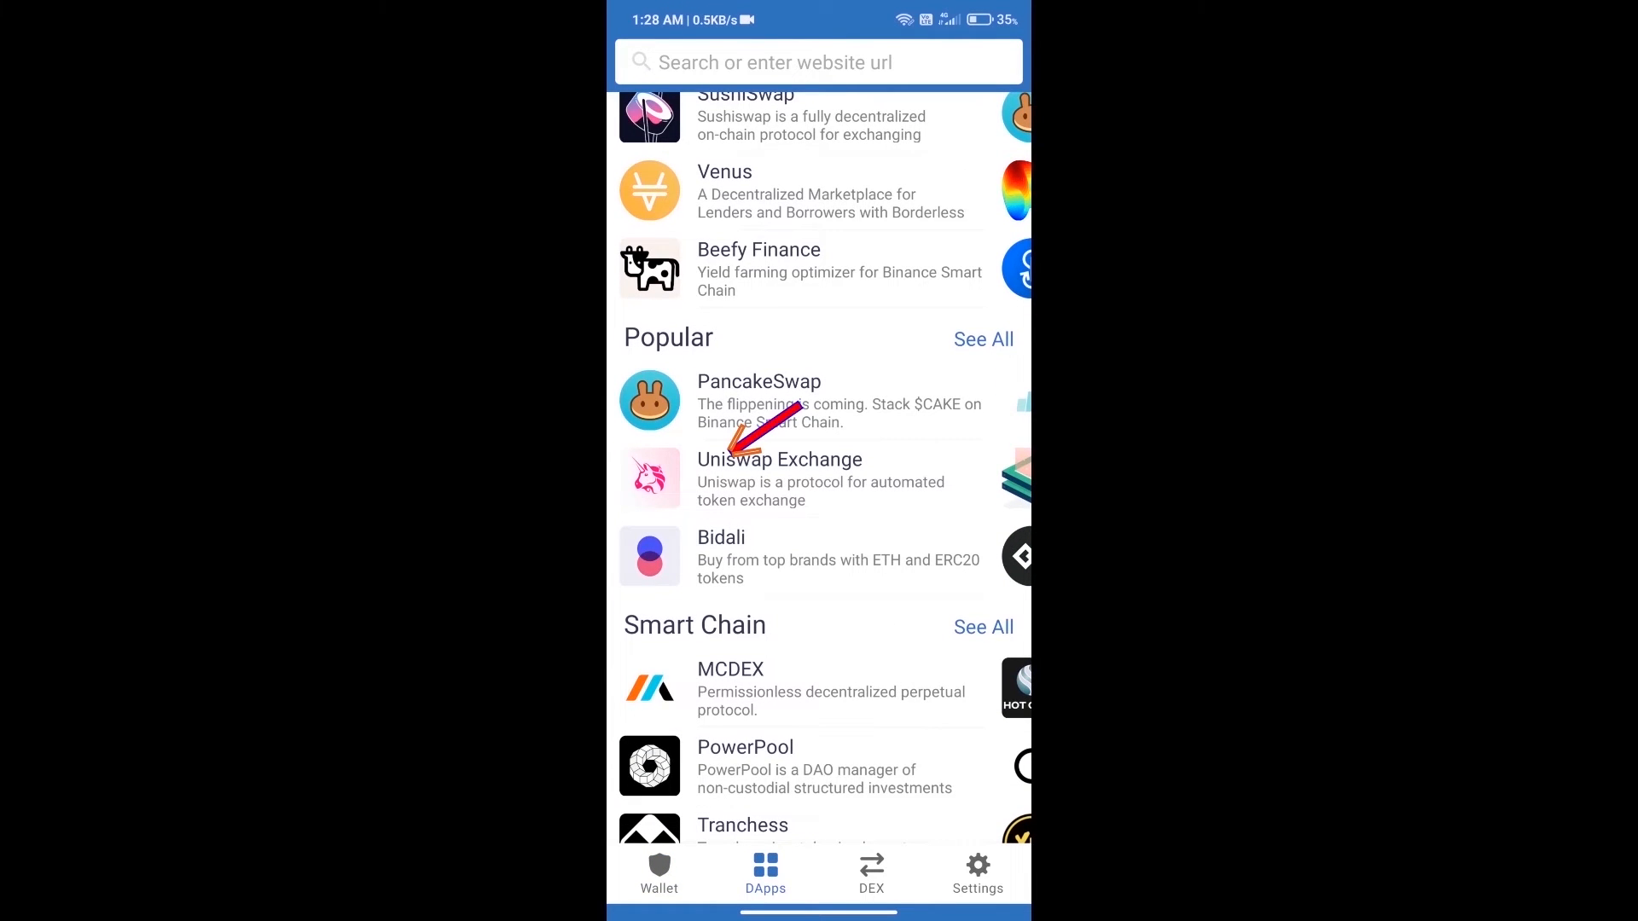
click(781, 479)
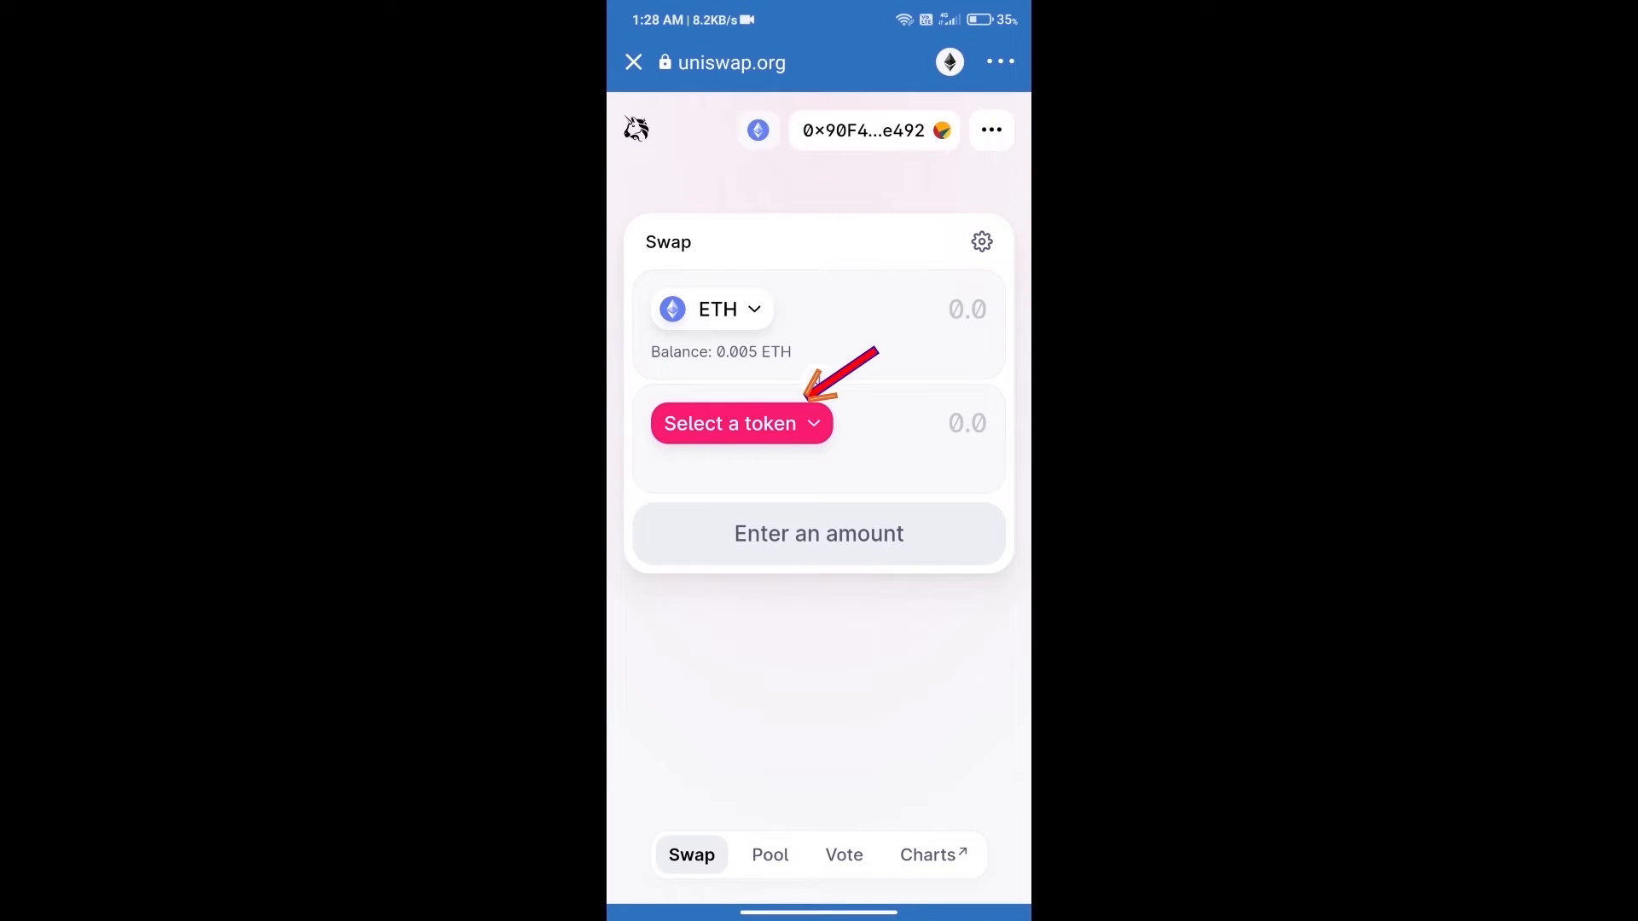
Step: Add SER by pasted contract address as the token to receive and accept the unverified-token warning
click(741, 423)
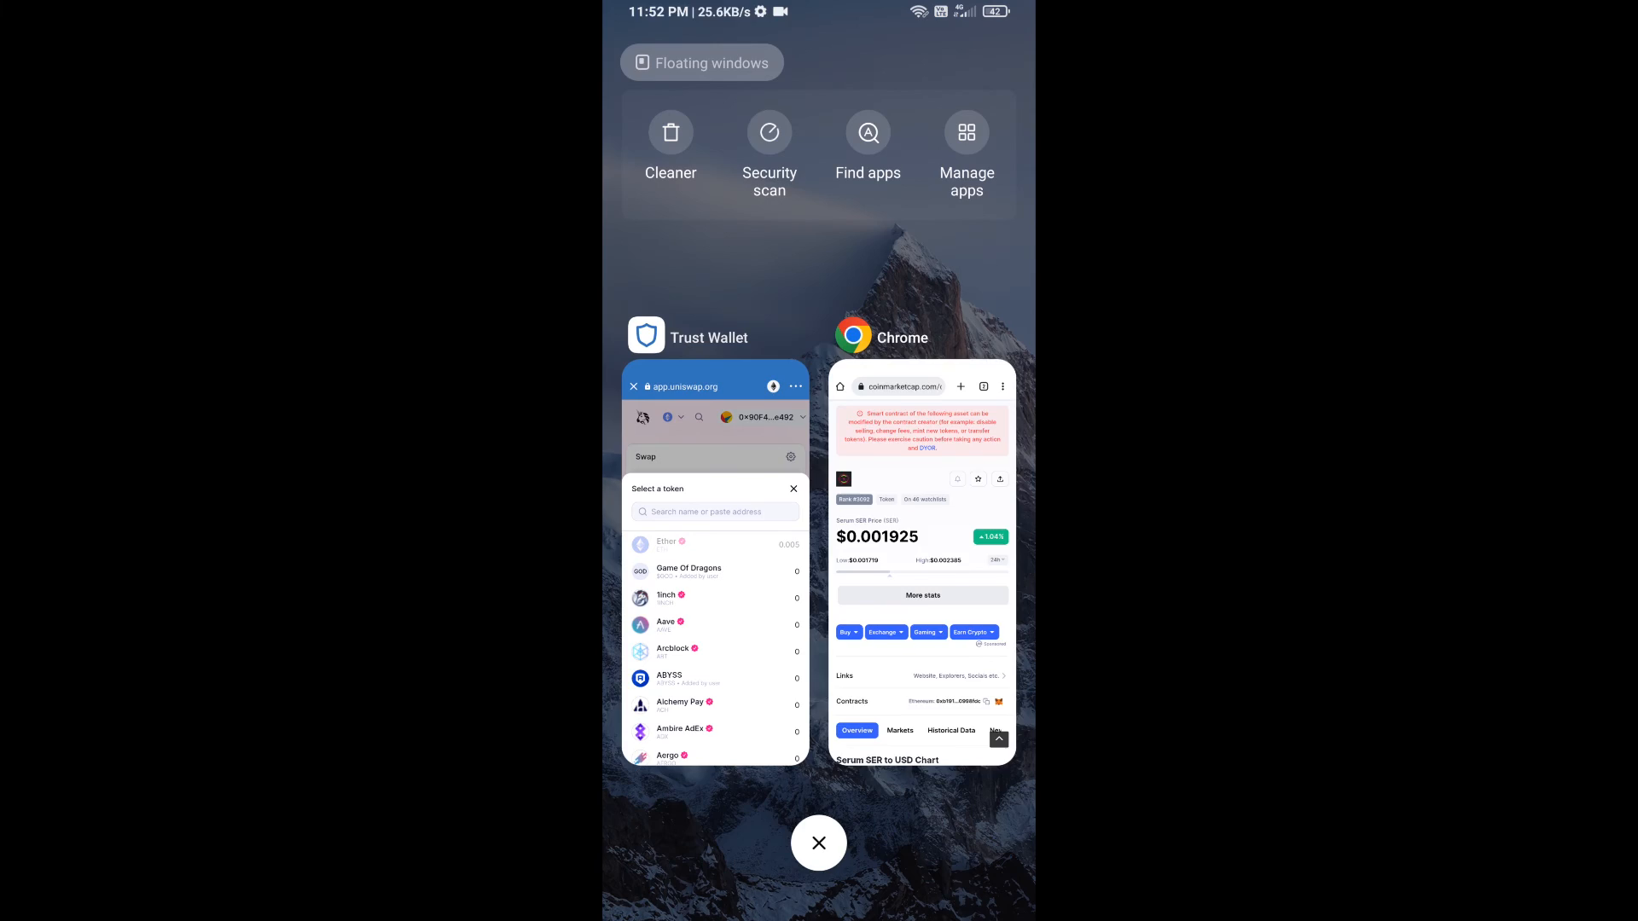
click(922, 574)
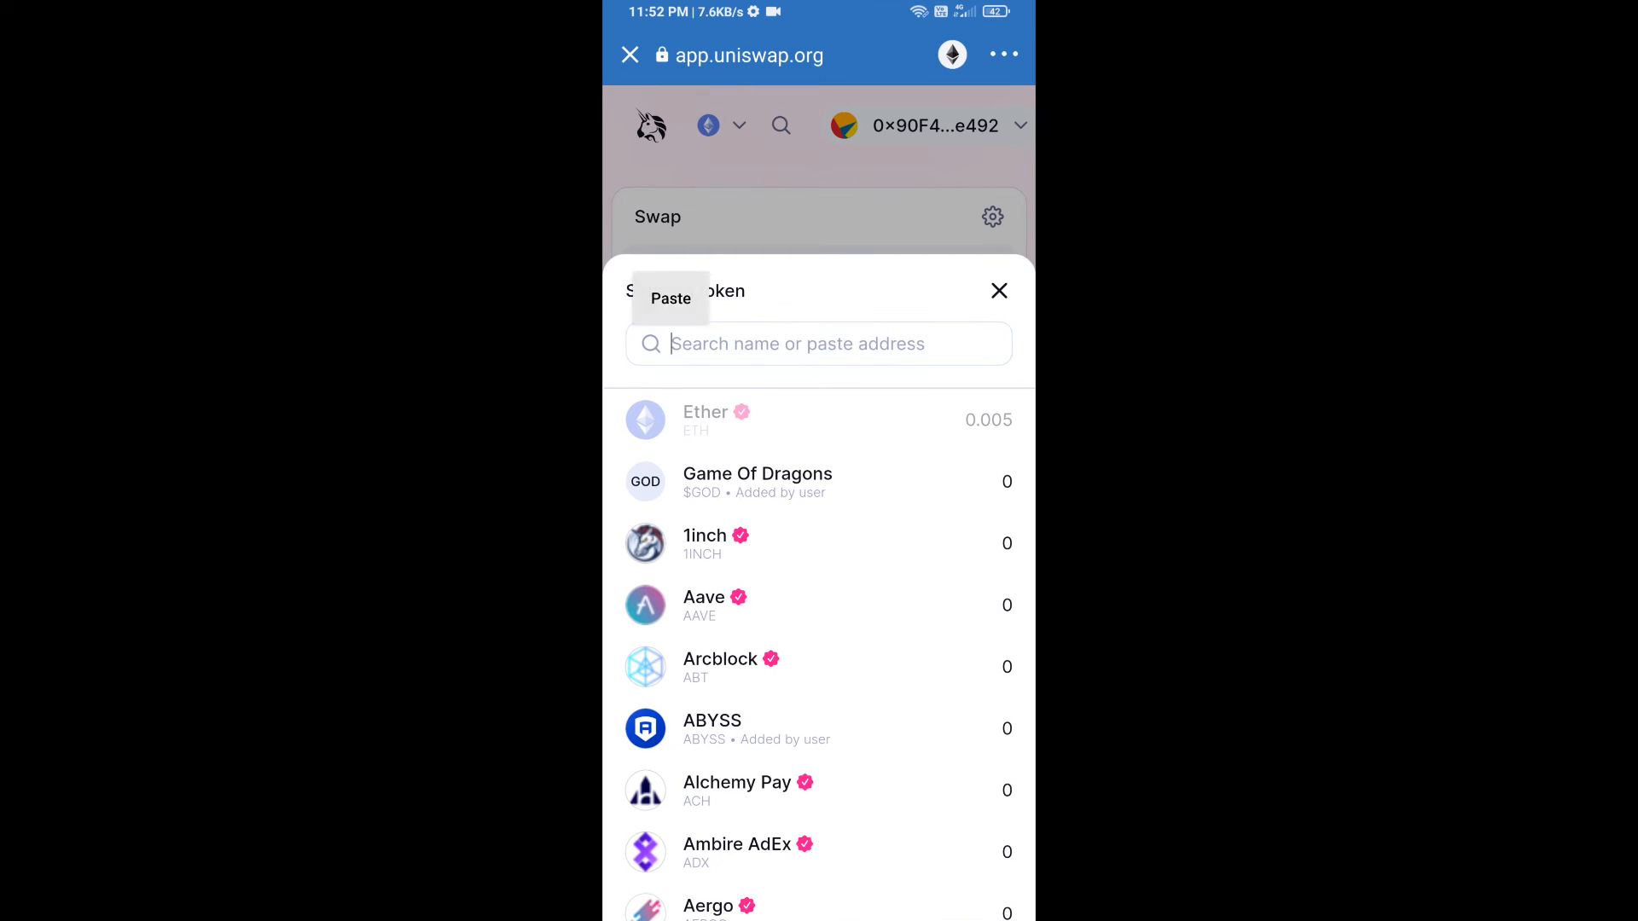
click(671, 299)
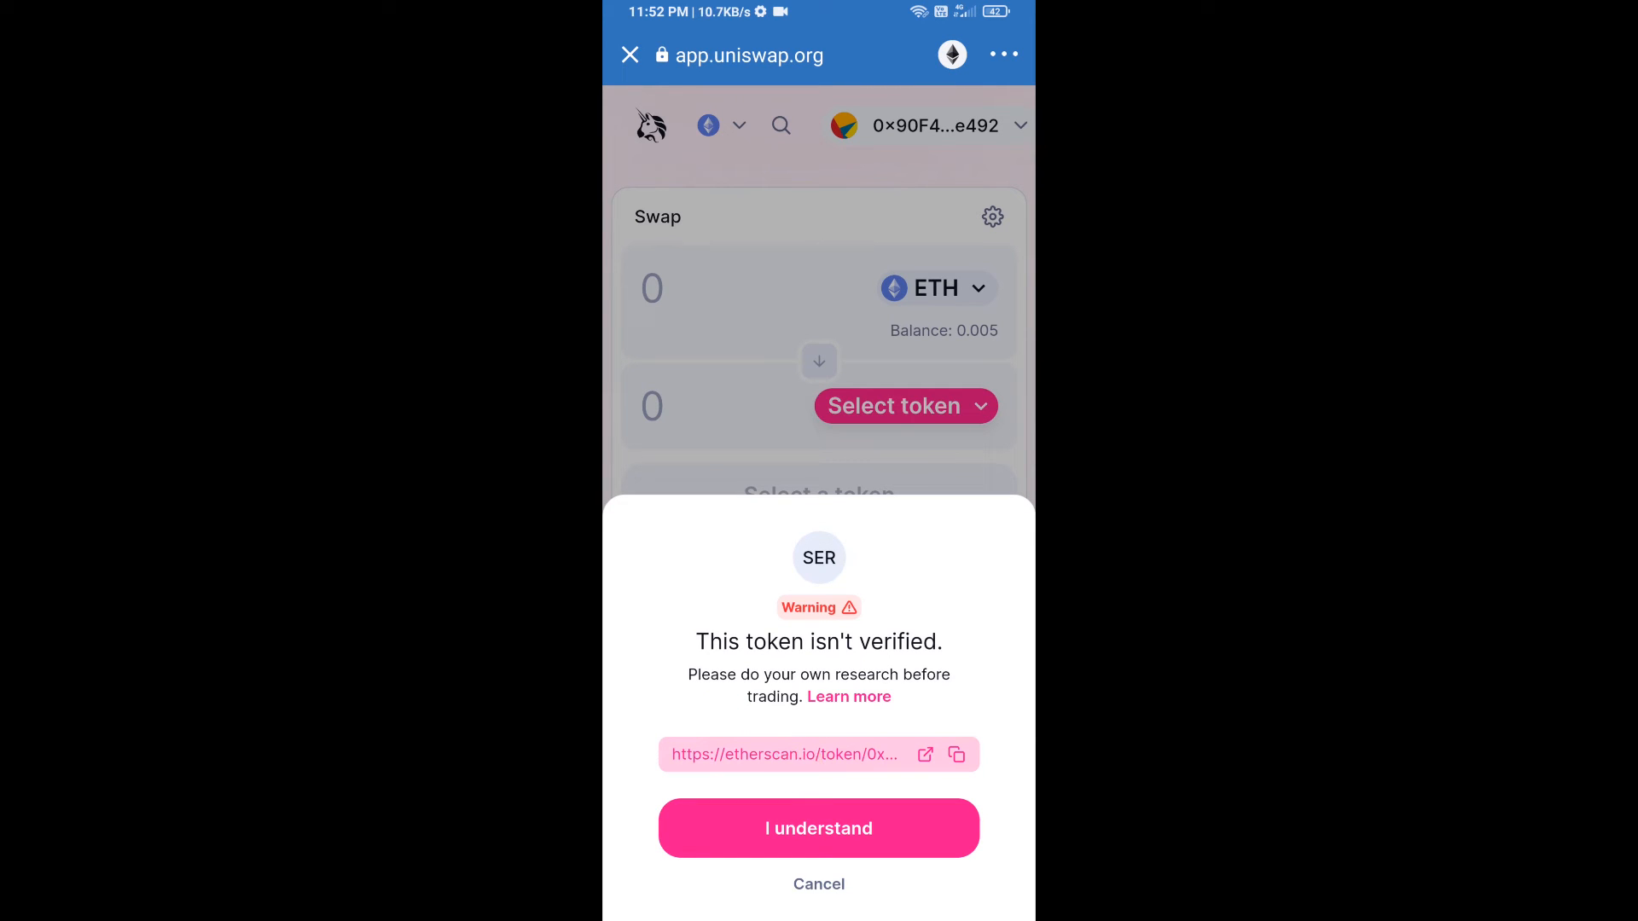
click(819, 828)
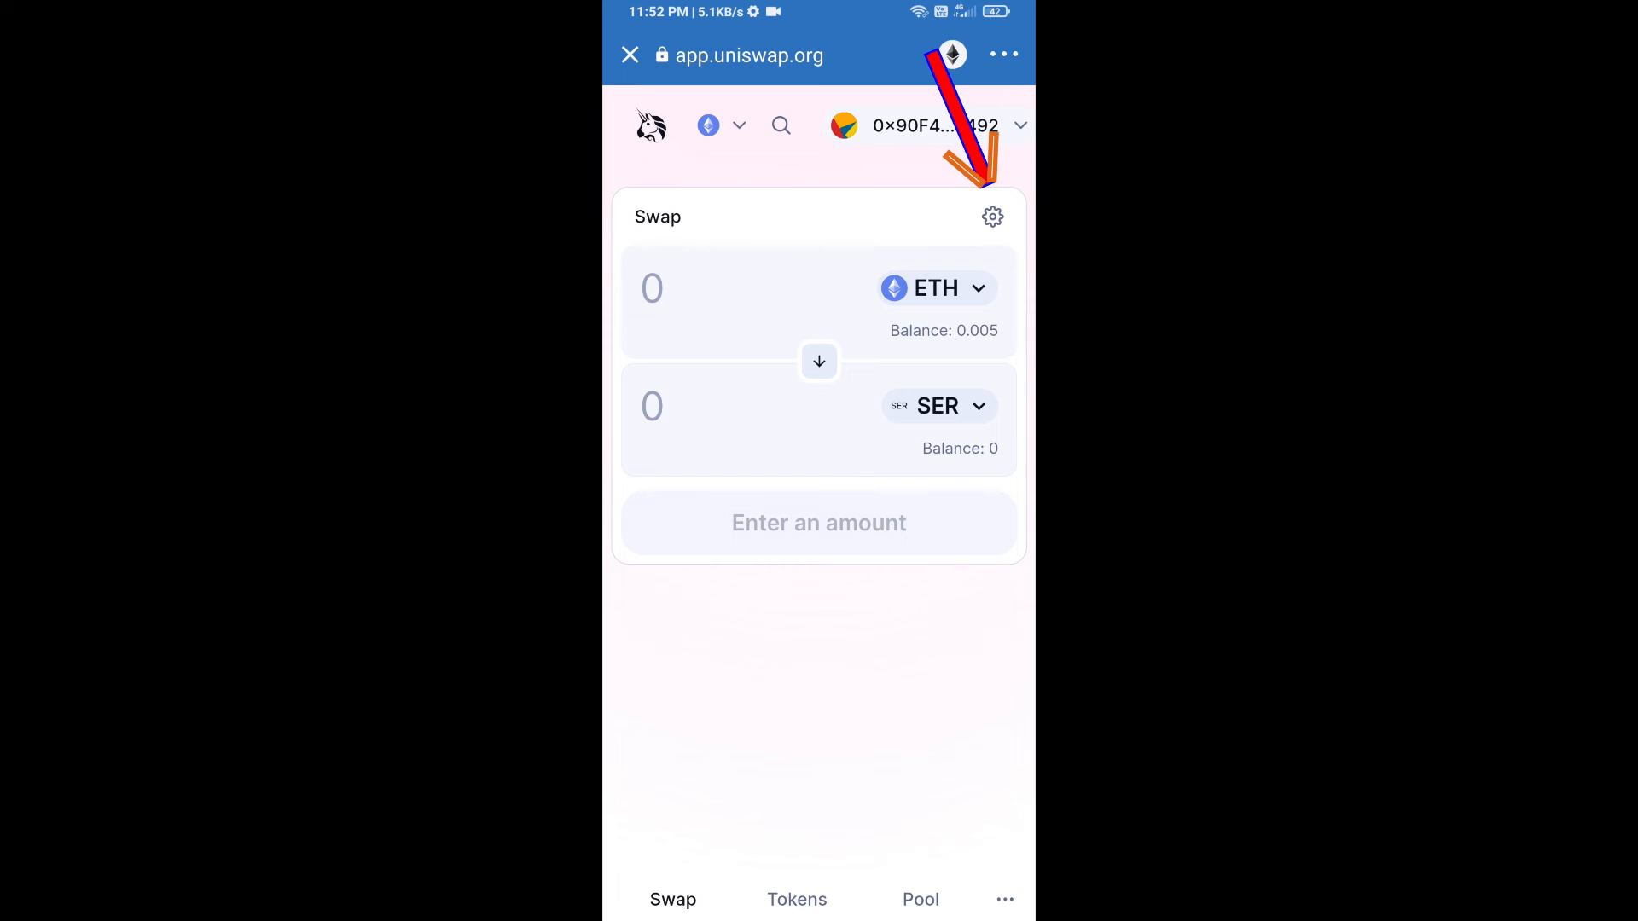
click(991, 216)
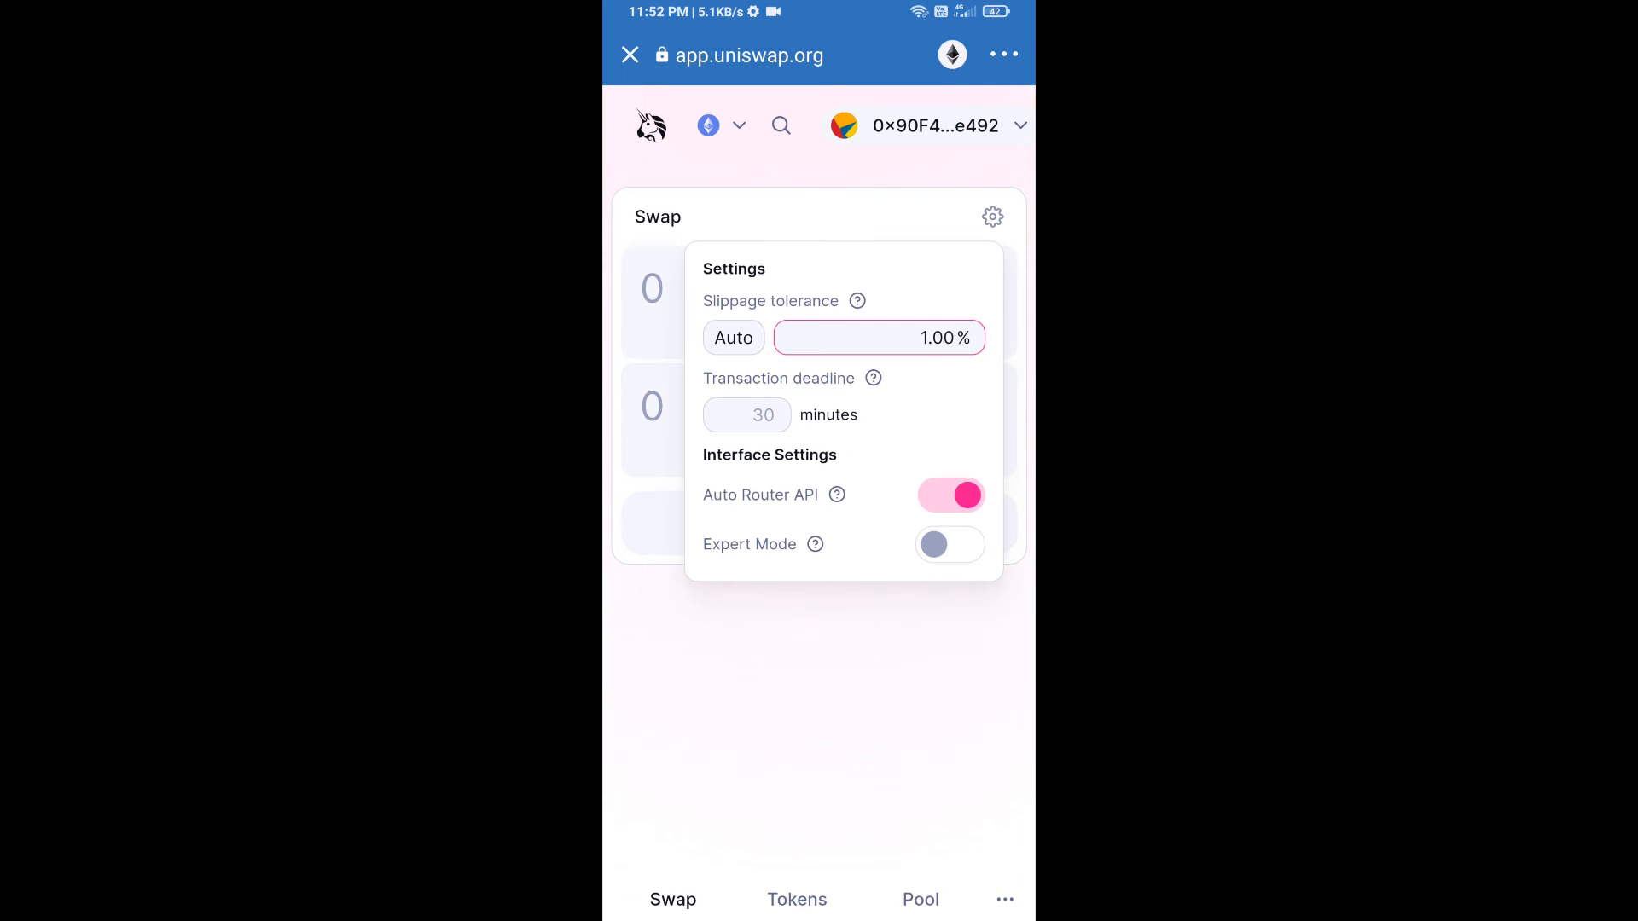
click(878, 338)
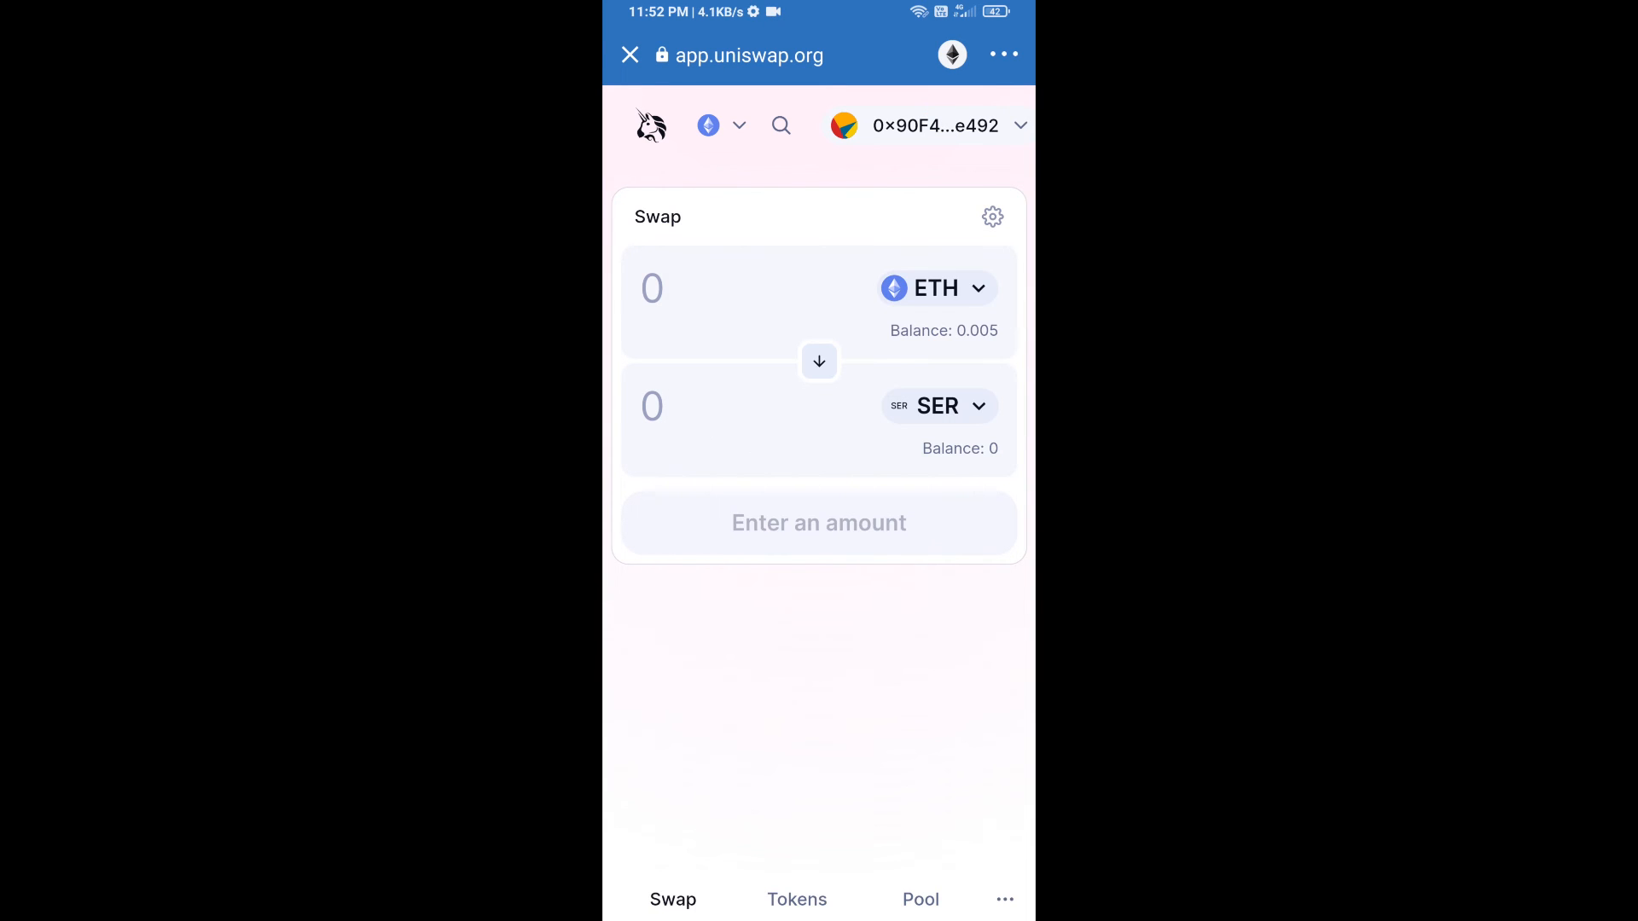
Step: Request 10 SER for about 0.0000143 ETH and confirm the swap, reaching the Smart Contract Call approval
click(732, 406)
text(10)
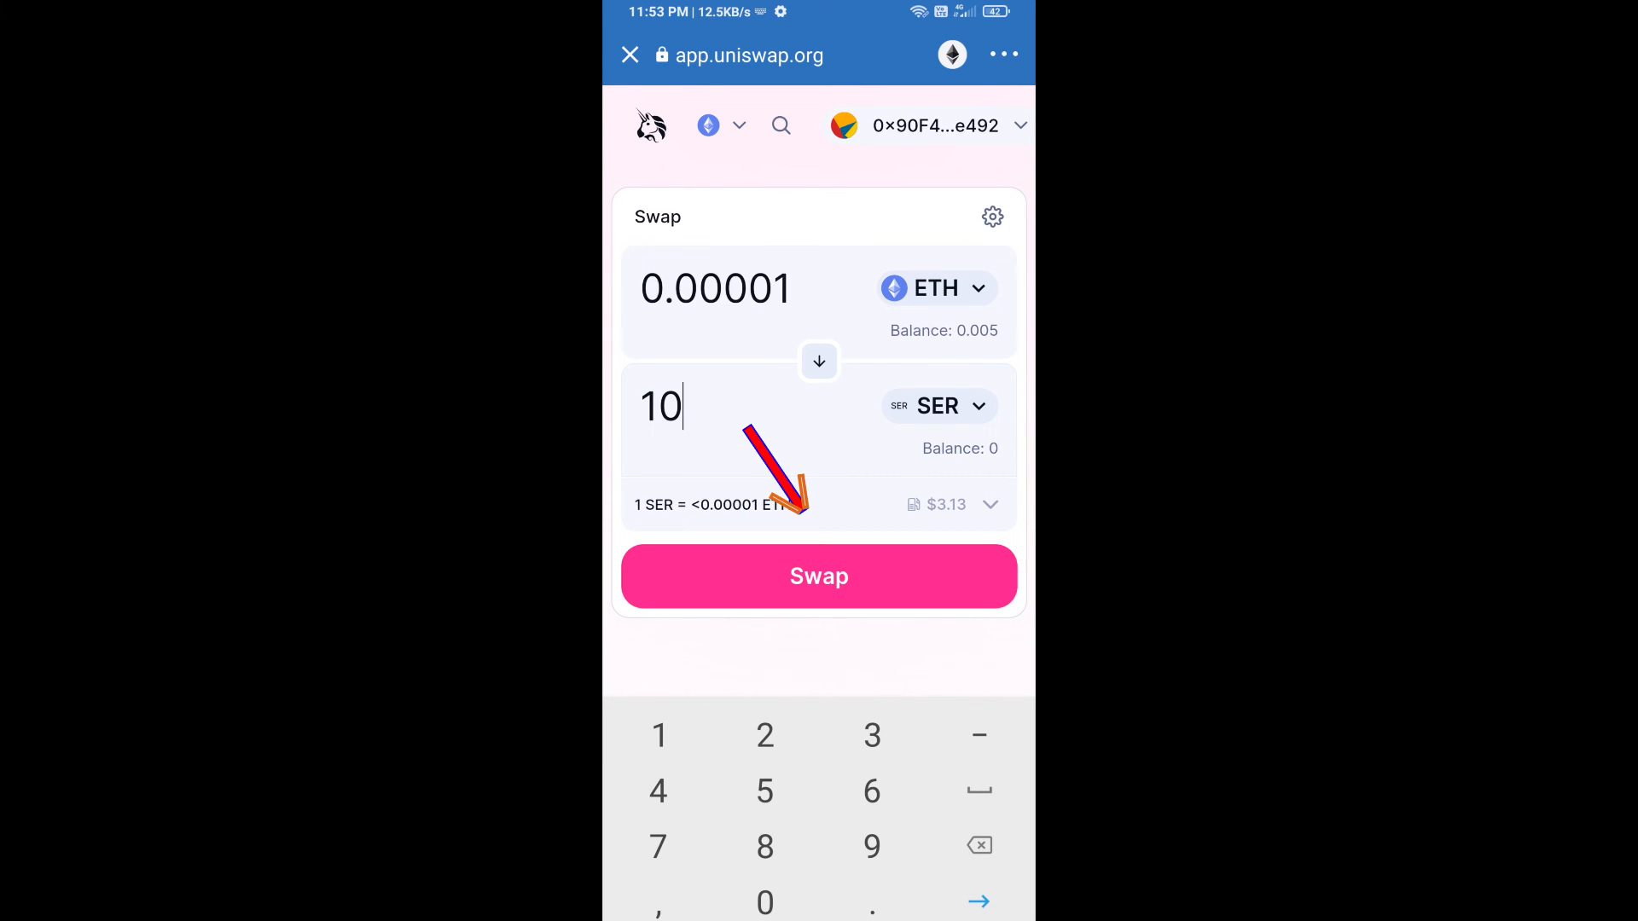
click(819, 576)
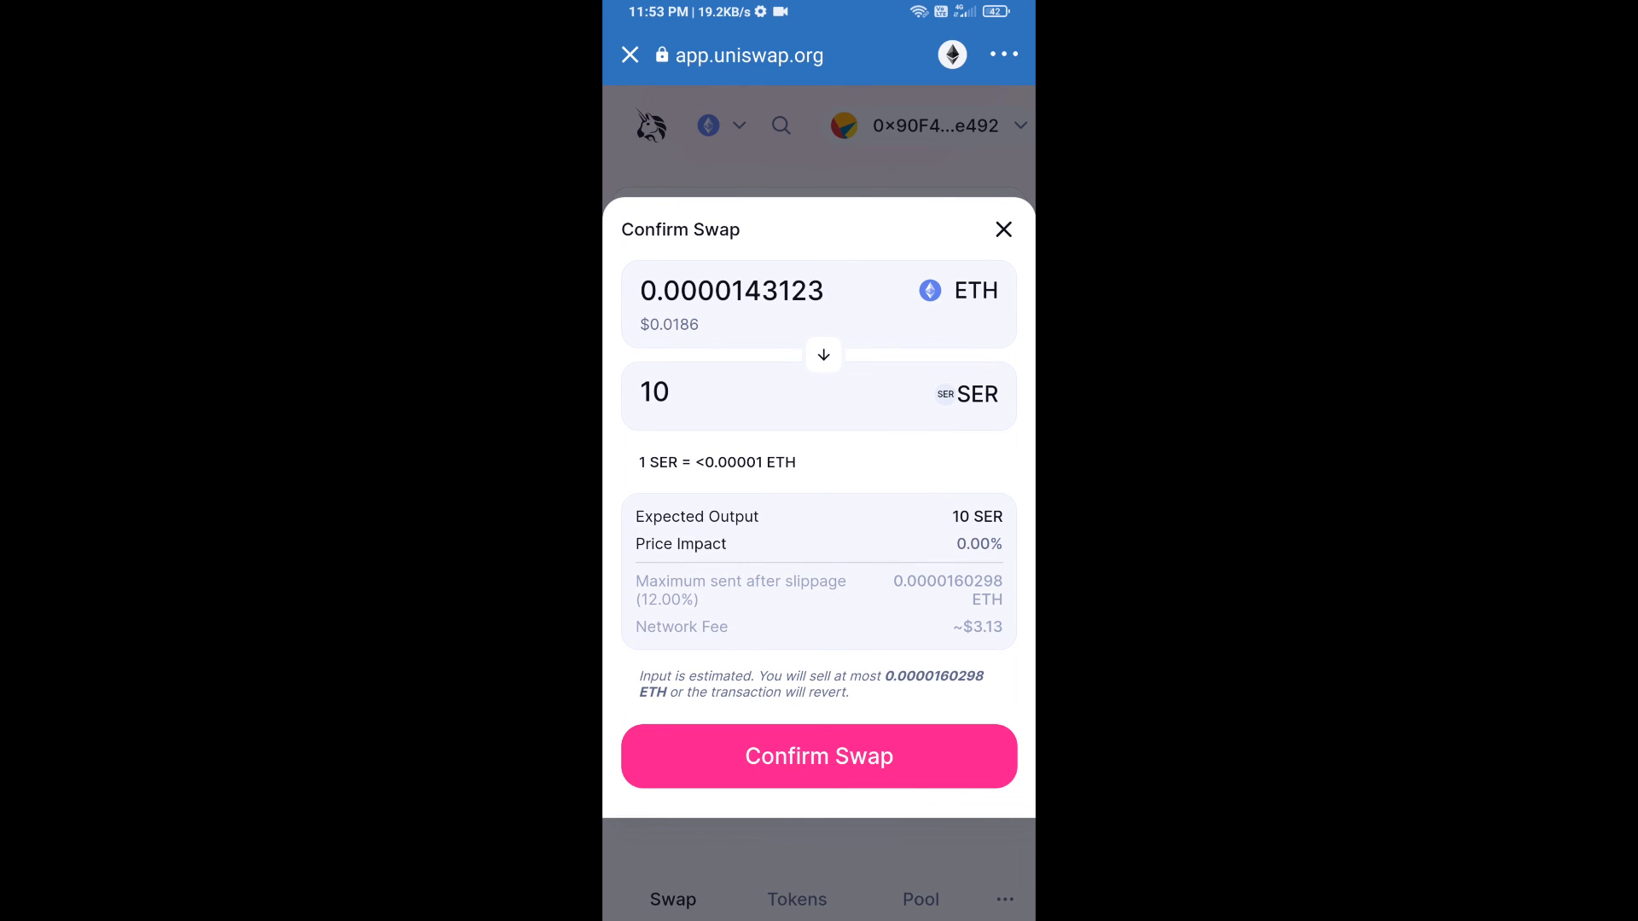
click(820, 755)
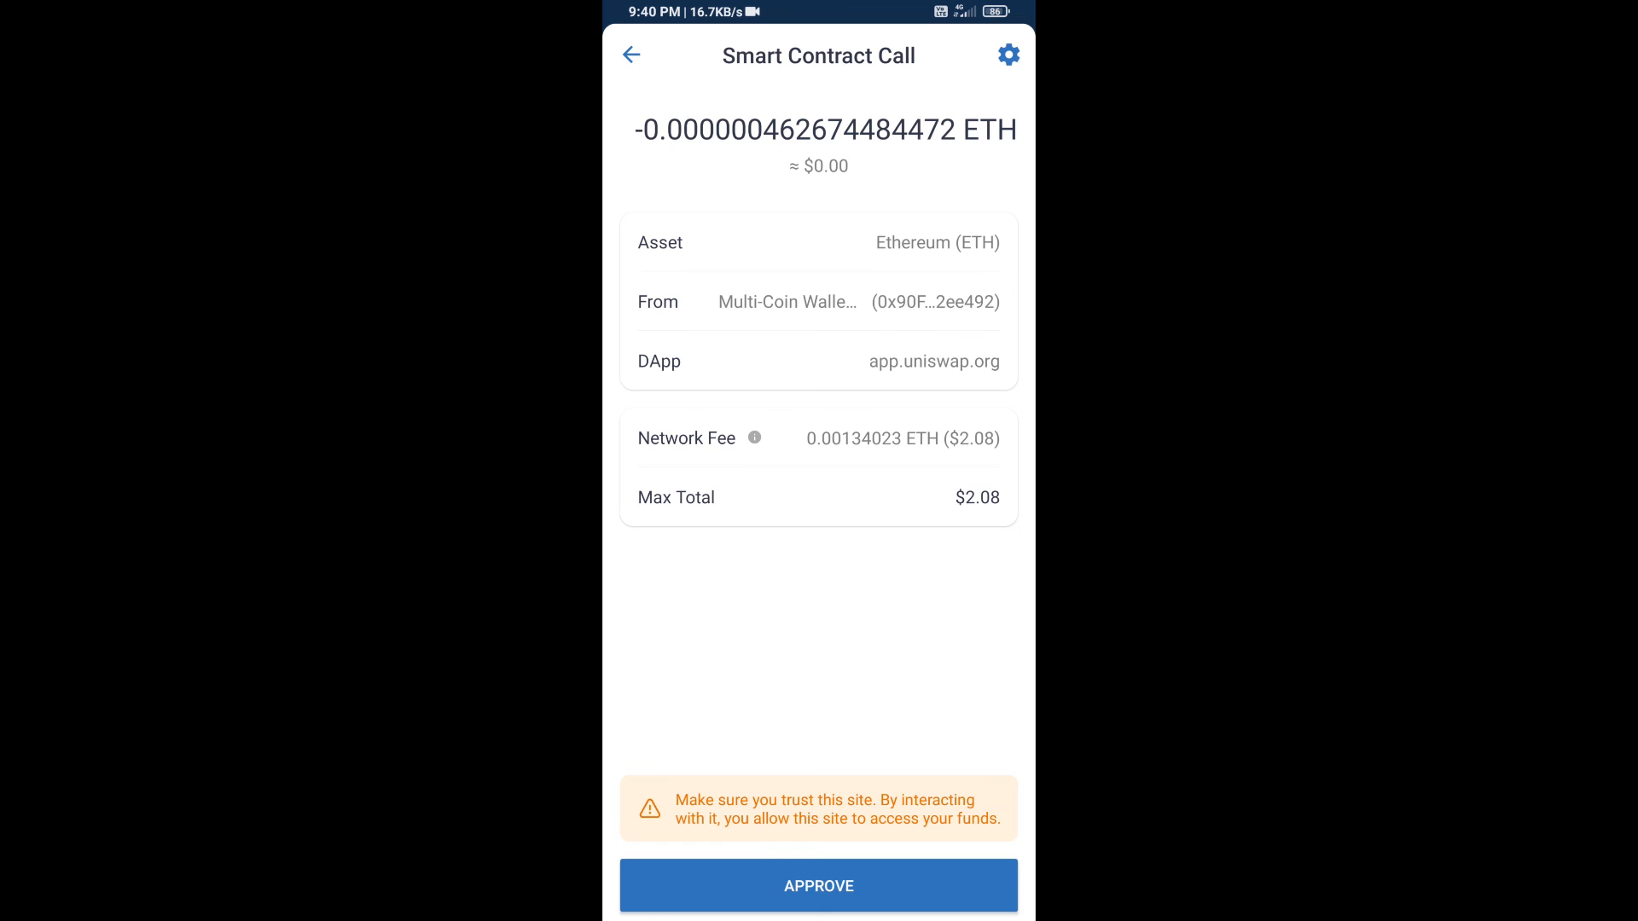